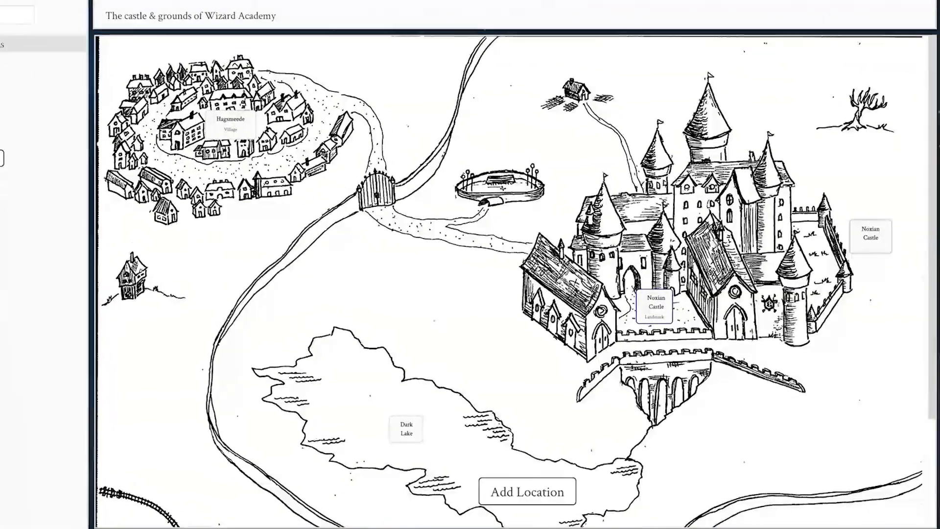
# Step: Show the empty World view with the Add Map button and no maps
pyautogui.click(655, 306)
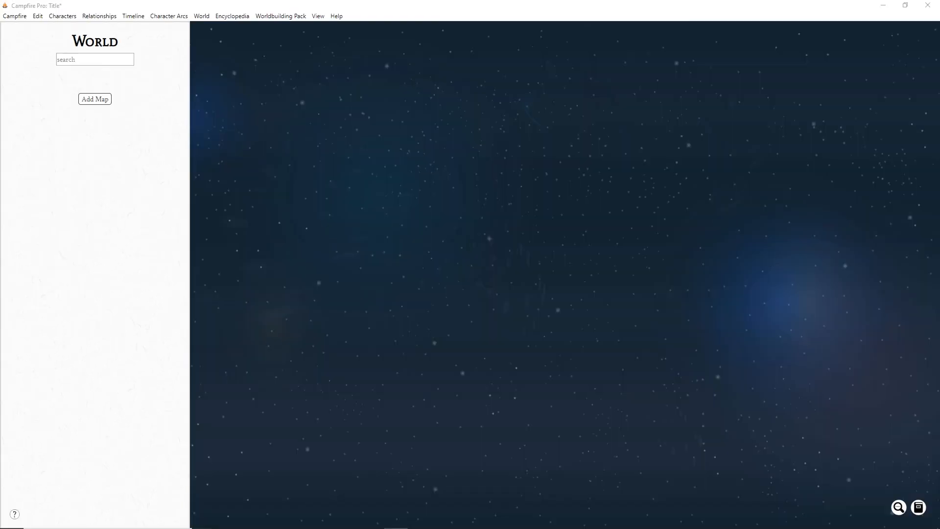
# Step: Add a new map named Kumal with the short description Main Island
pyautogui.click(94, 99)
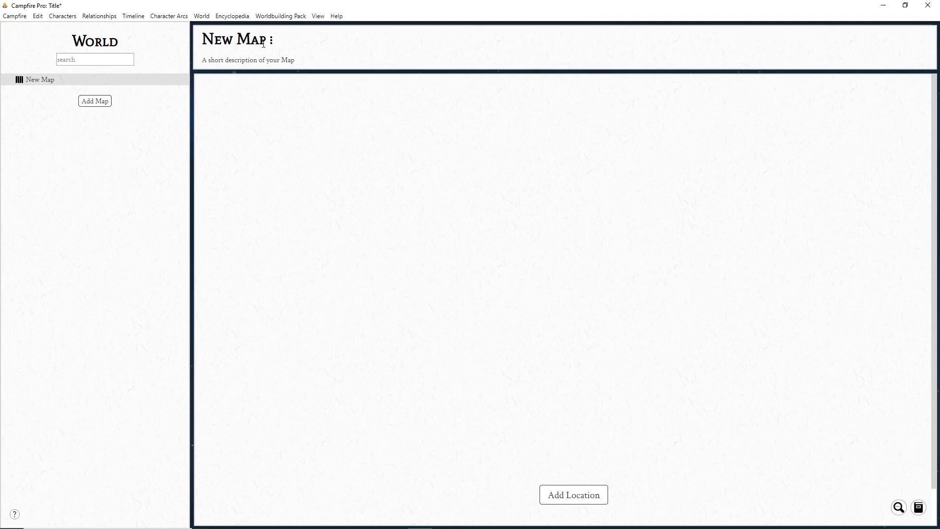
pyautogui.write('Kumal')
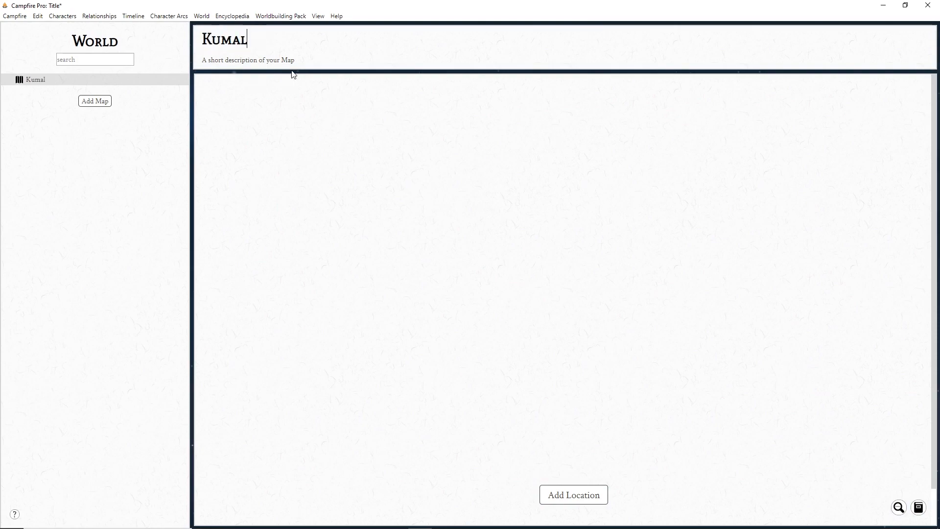
pyautogui.write('Main Island')
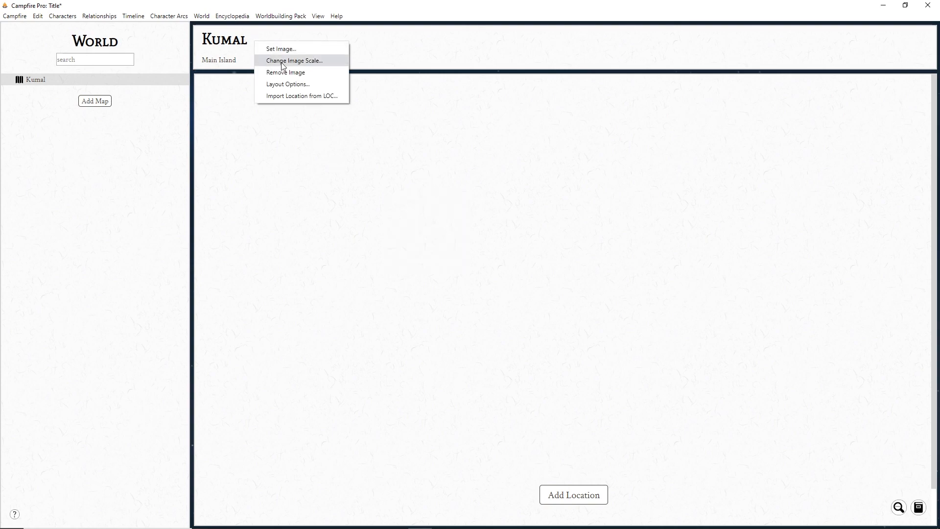
# Step: Load The World picture as the Kumal map's image via Set Image
pyautogui.click(281, 49)
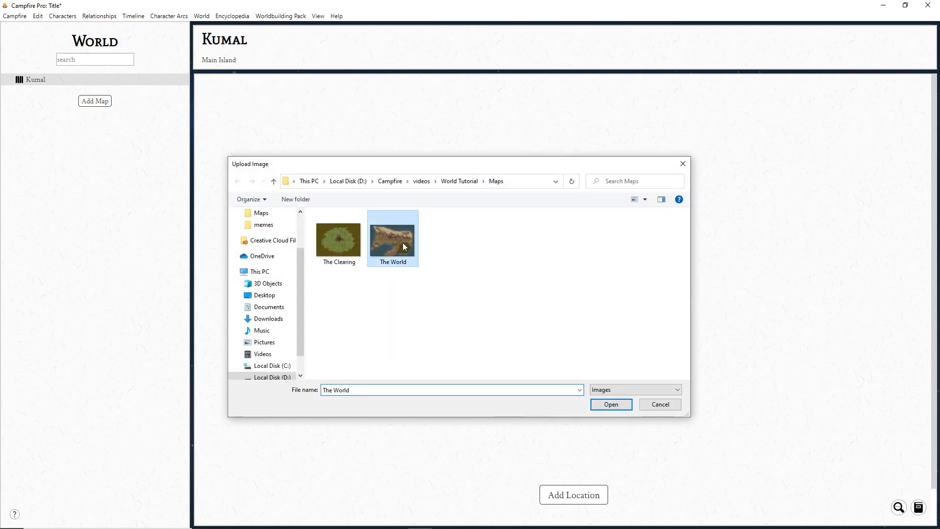
pyautogui.click(610, 403)
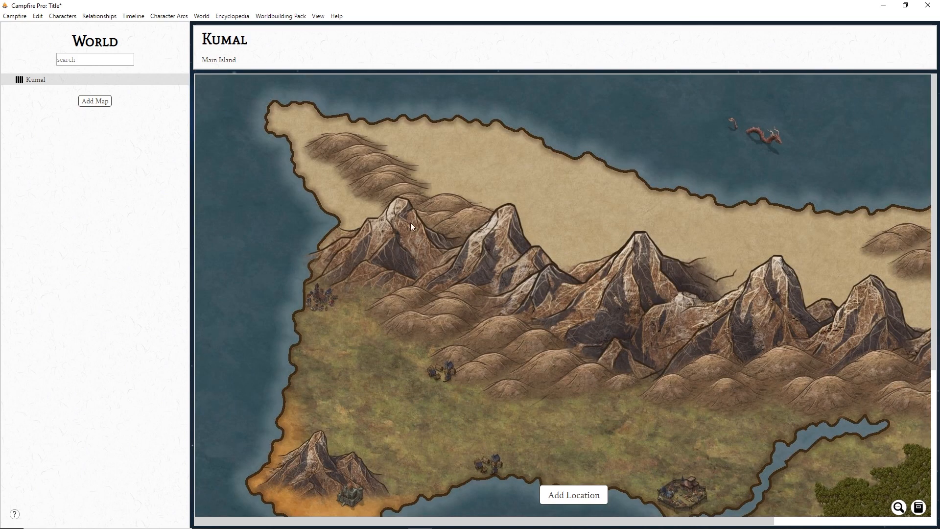
pyautogui.moveTo(541, 200)
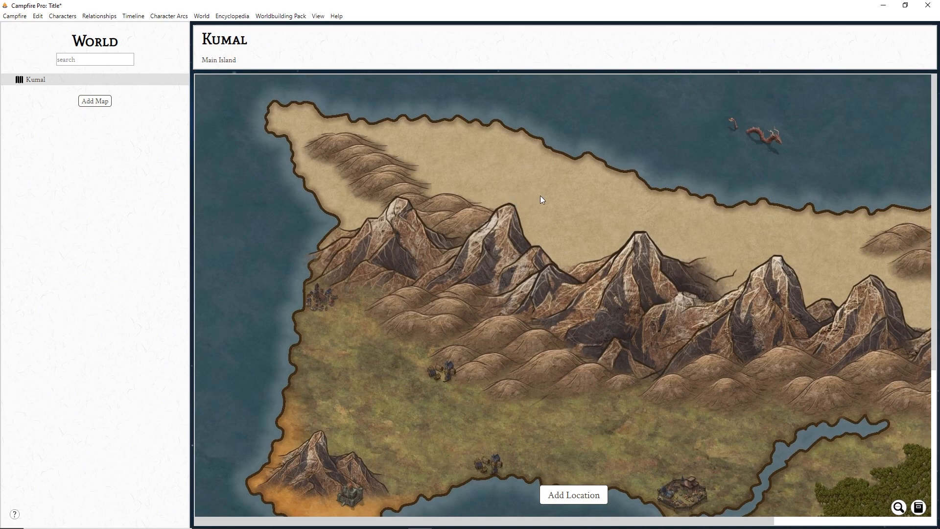
pyautogui.moveTo(581, 236)
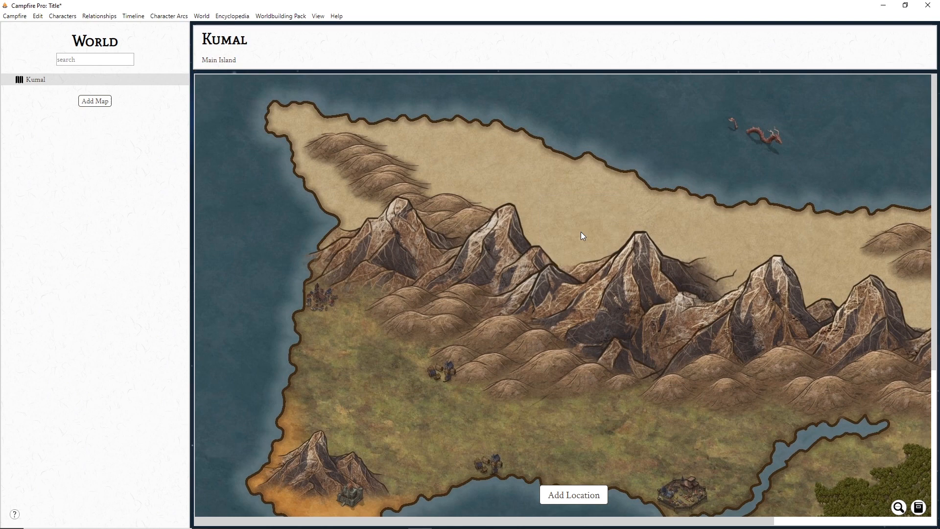
# Step: Change the Kumal map image scale to .75 and save it
pyautogui.click(898, 506)
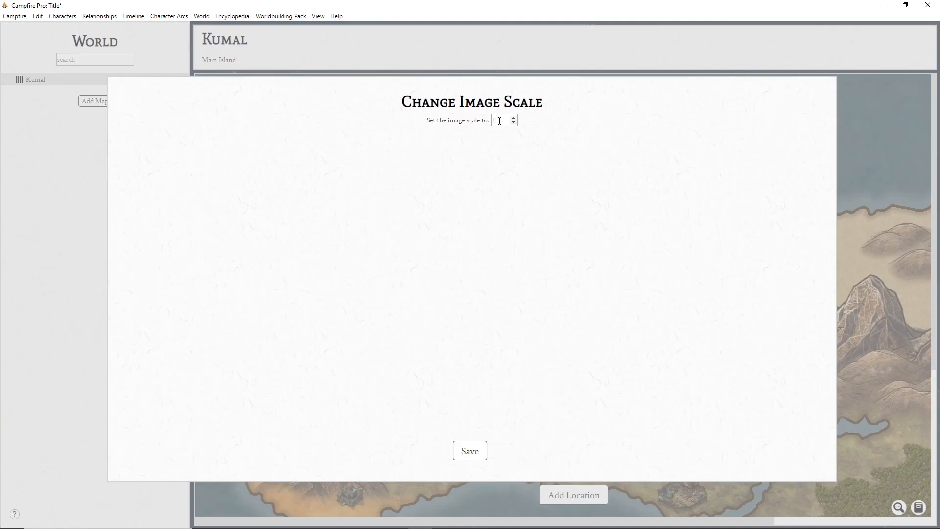
pyautogui.write('.75')
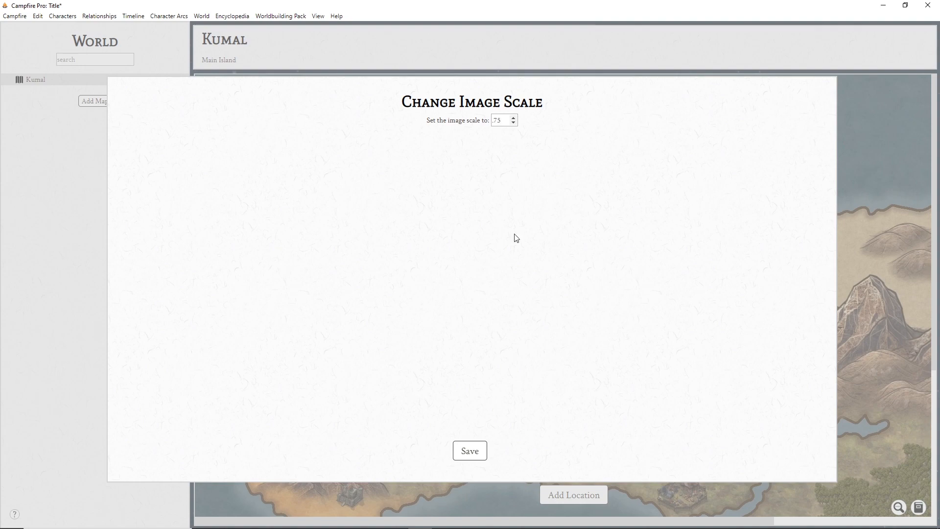
pyautogui.click(469, 451)
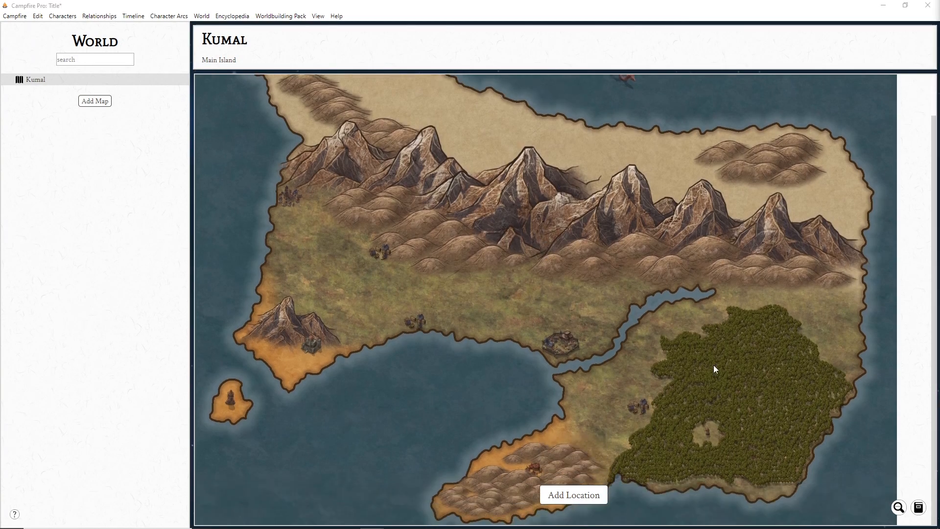
pyautogui.moveTo(557, 343)
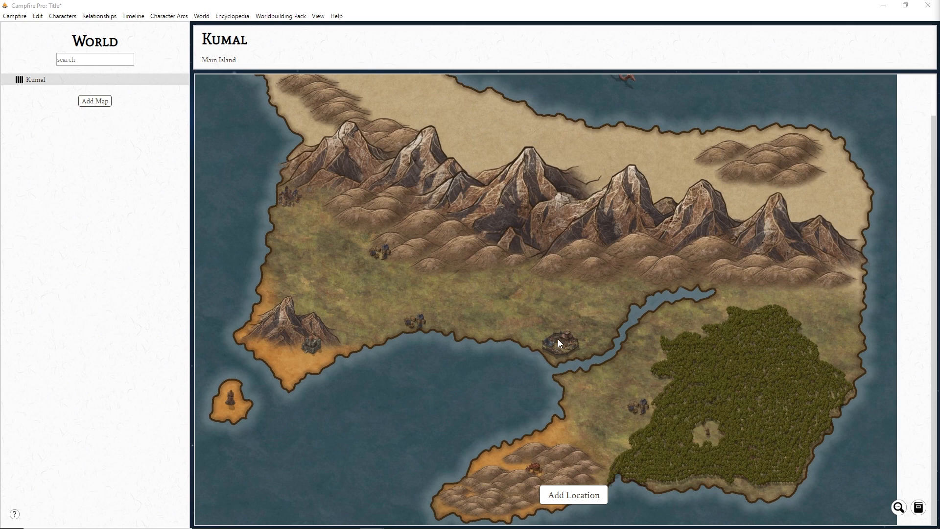
# Step: Add location New Dawn, type City, blue colour, abbreviation N.D
pyautogui.click(572, 495)
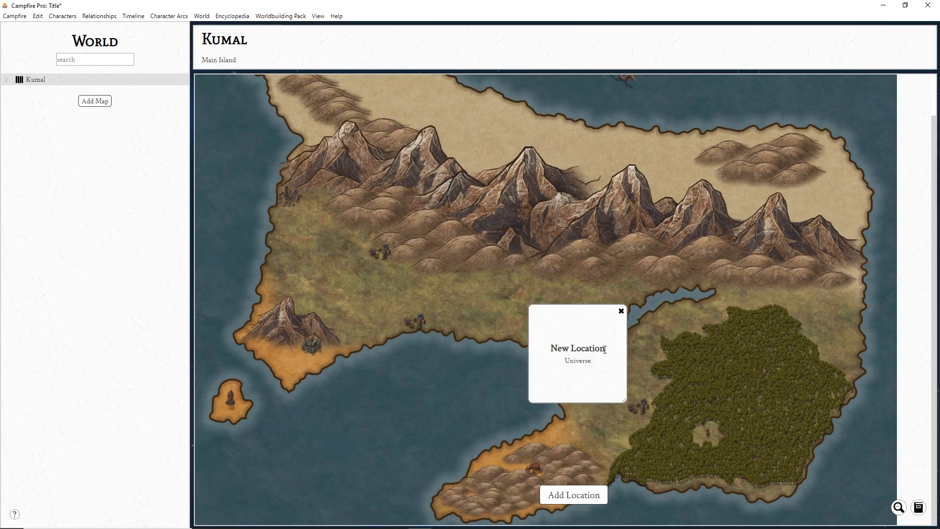
pyautogui.write('New Dawn')
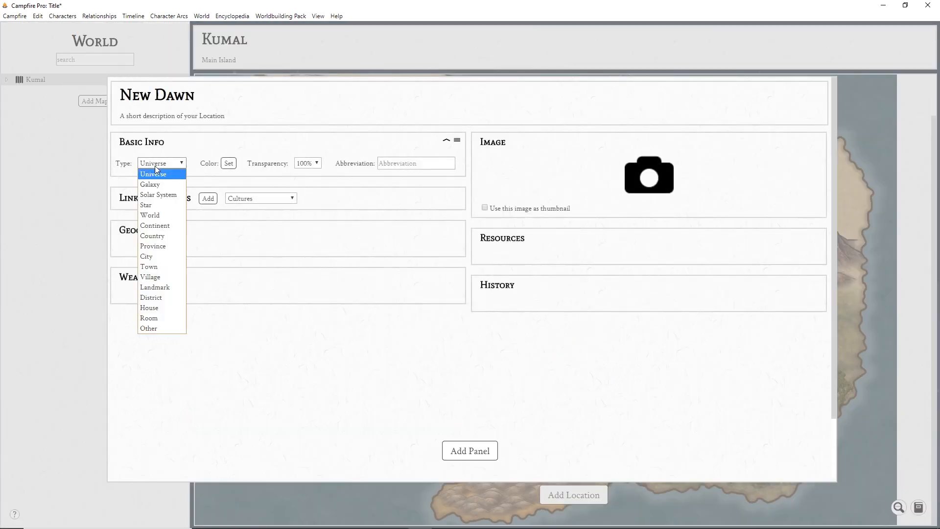
pyautogui.click(146, 255)
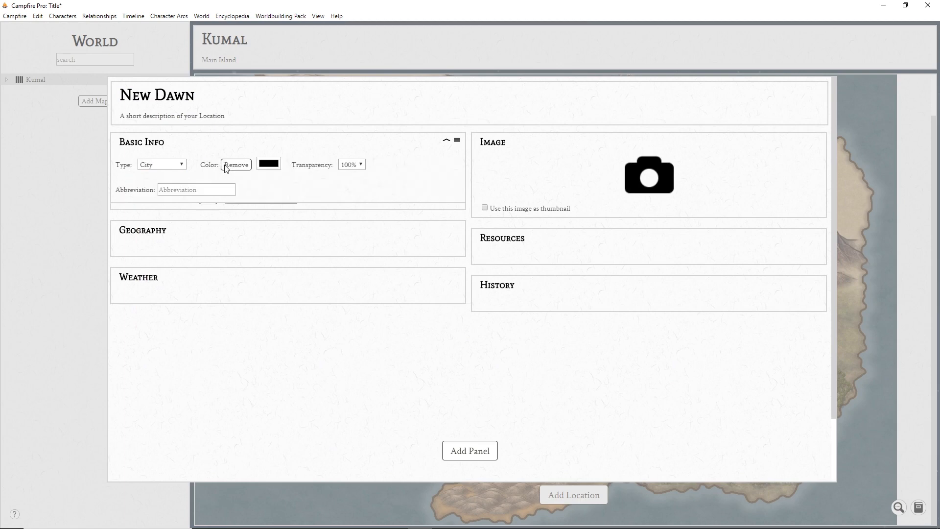
pyautogui.click(269, 165)
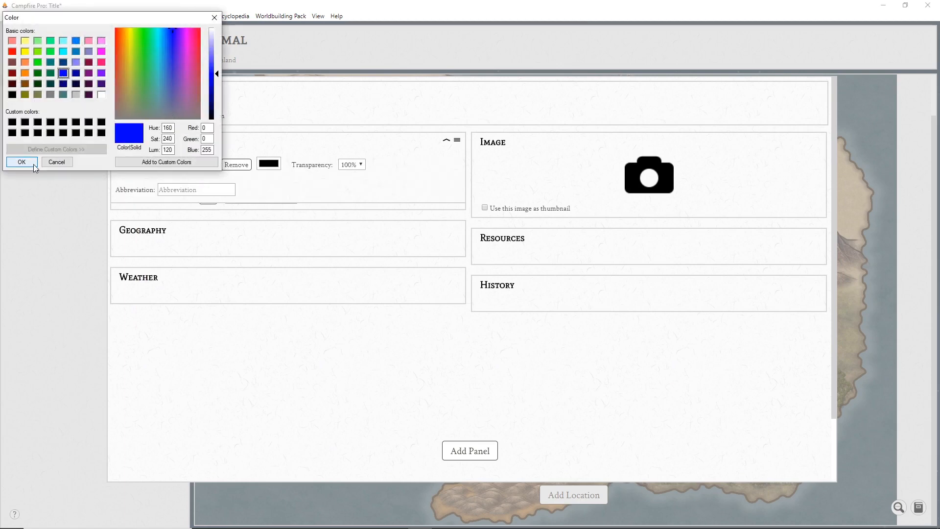
pyautogui.click(21, 161)
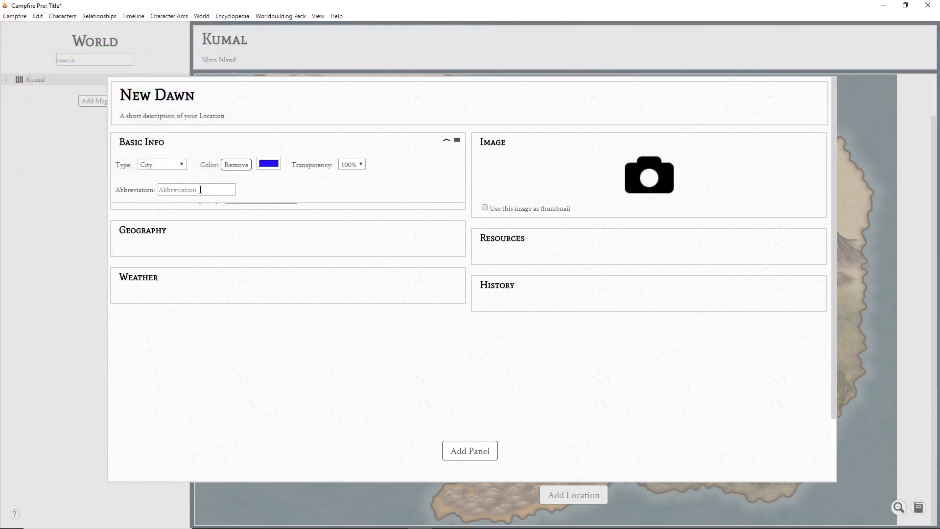
pyautogui.write('N.D')
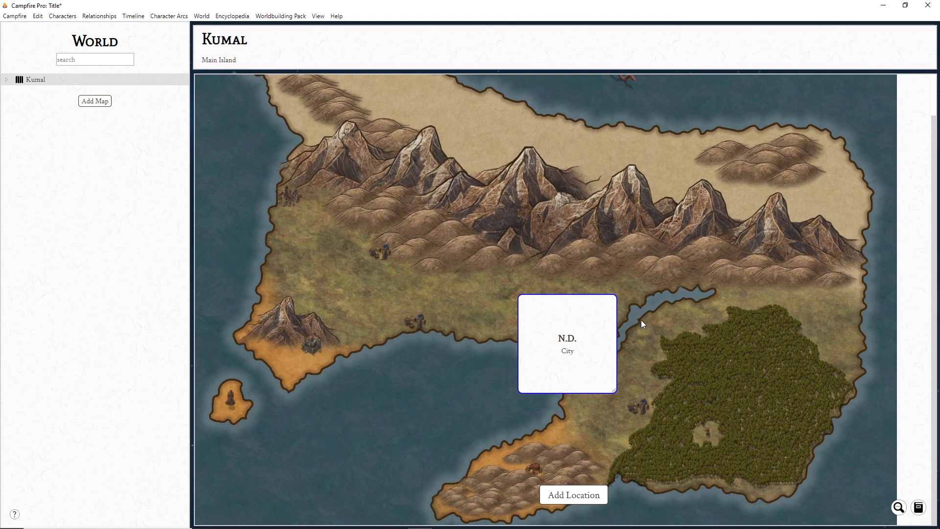
# Step: Set the Kumal map's Panel Shape to Oval in Layout Options and save
pyautogui.rightClick(642, 324)
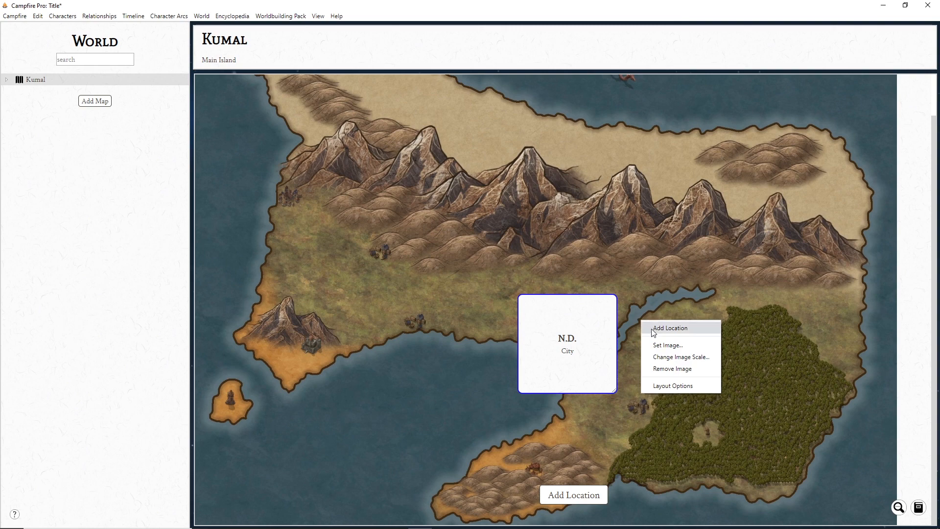
pyautogui.click(672, 385)
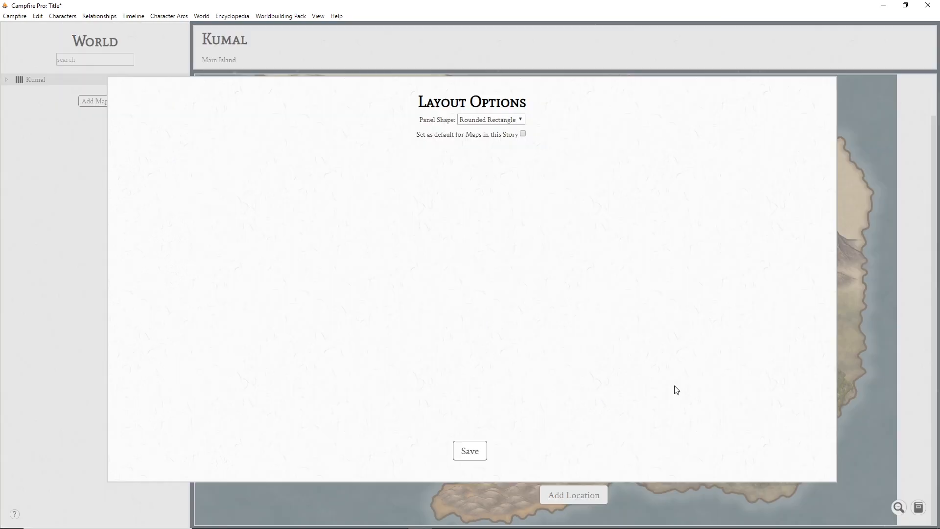
pyautogui.click(491, 119)
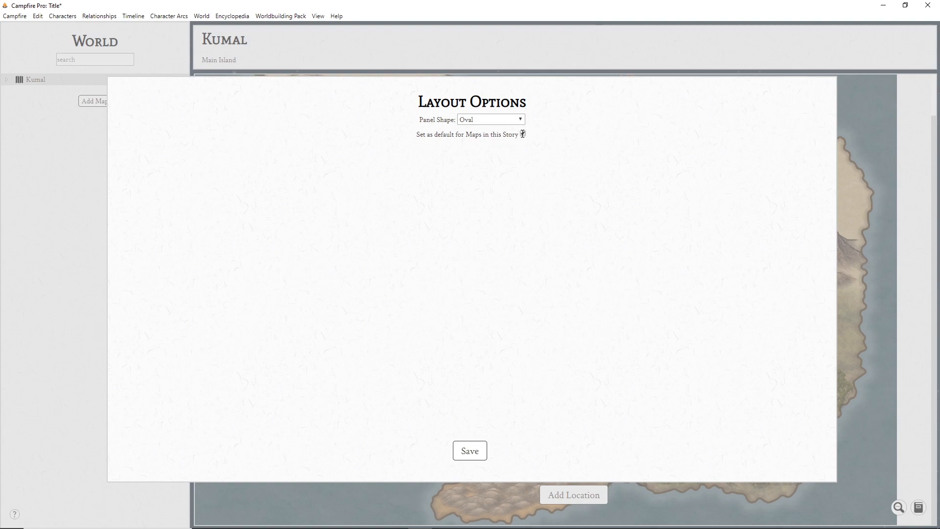
pyautogui.click(469, 451)
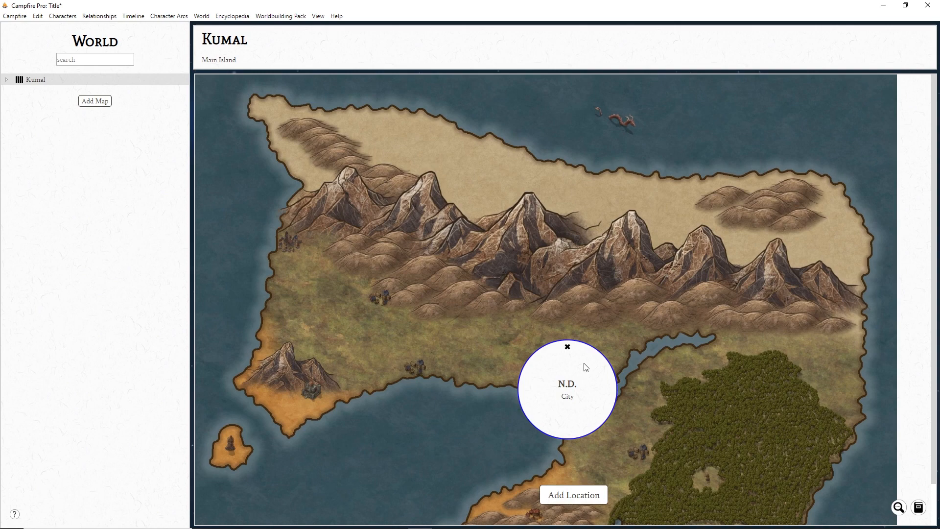
# Step: Collapse the N.D. card and add a second map, The Clearing, with its picture
pyautogui.click(567, 347)
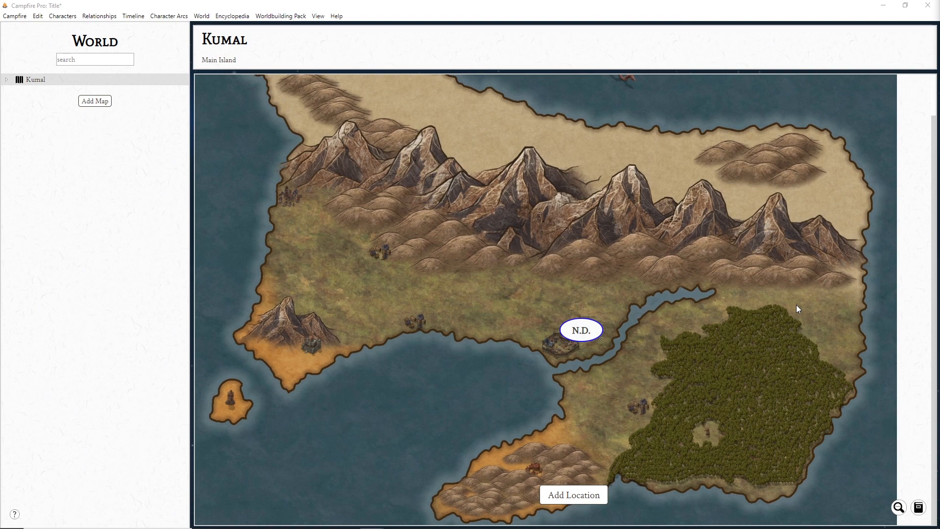
pyautogui.click(94, 100)
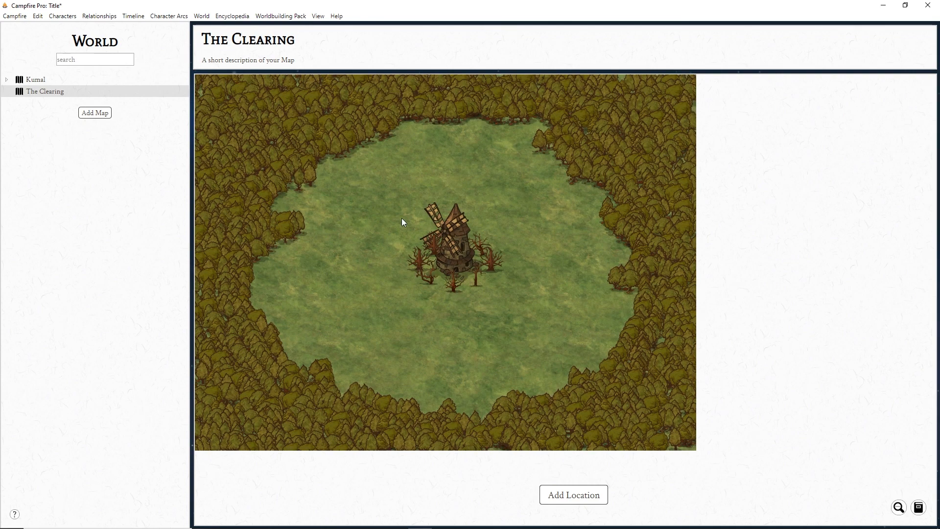
pyautogui.click(36, 80)
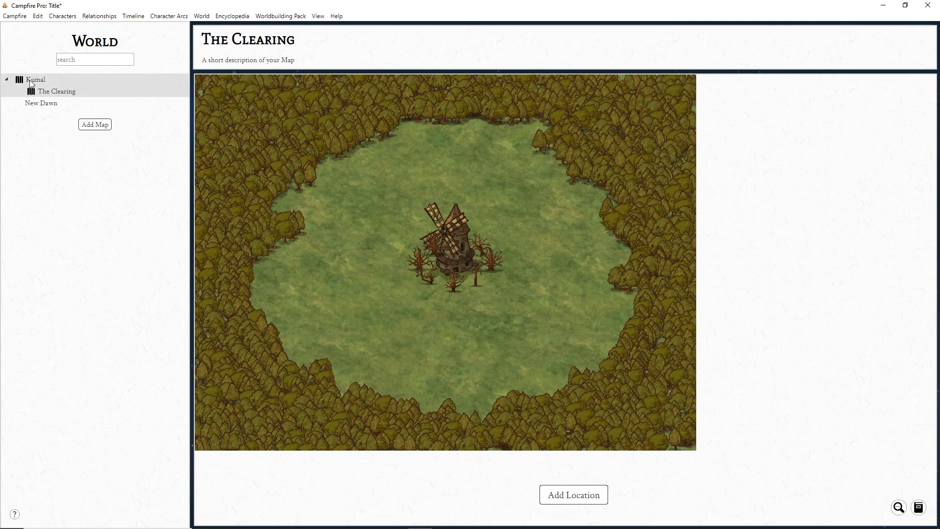
# Step: Return to the Kumal map to see The Clearing marker over the forest
pyautogui.click(35, 80)
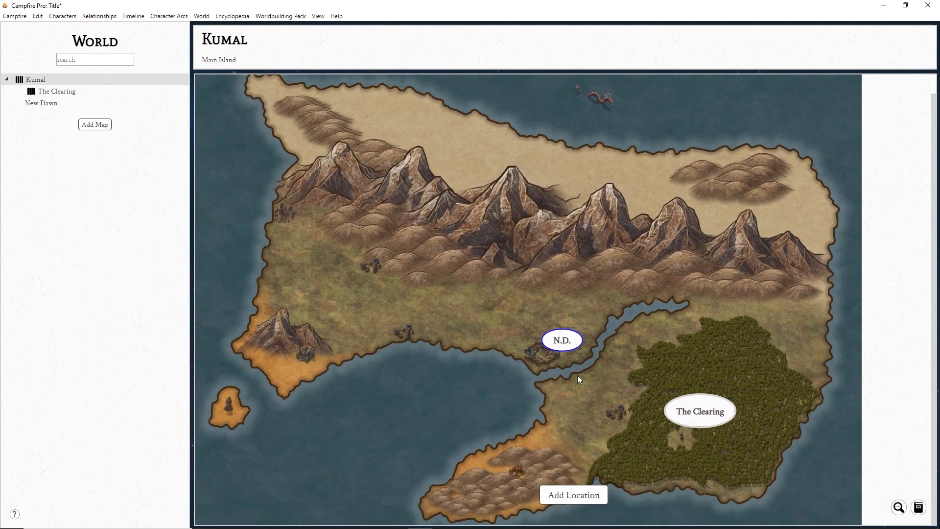
pyautogui.click(562, 339)
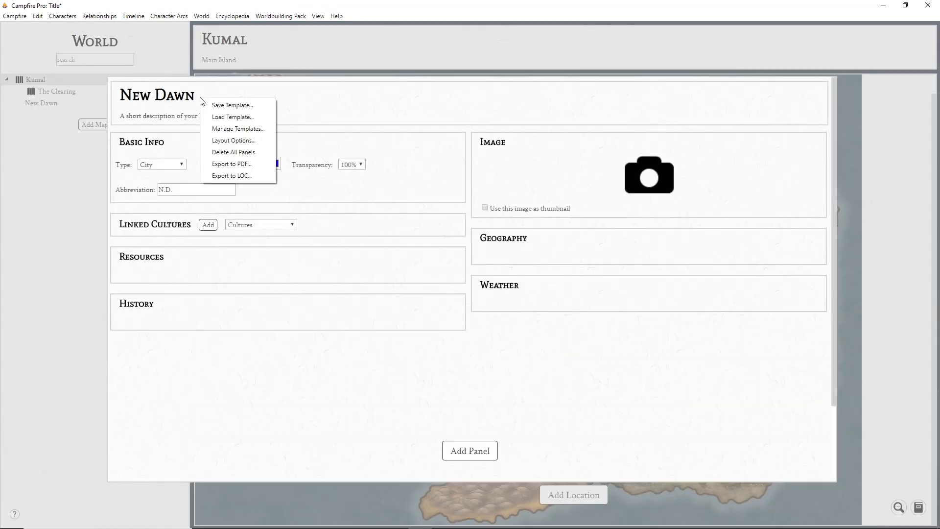
pyautogui.moveTo(233, 117)
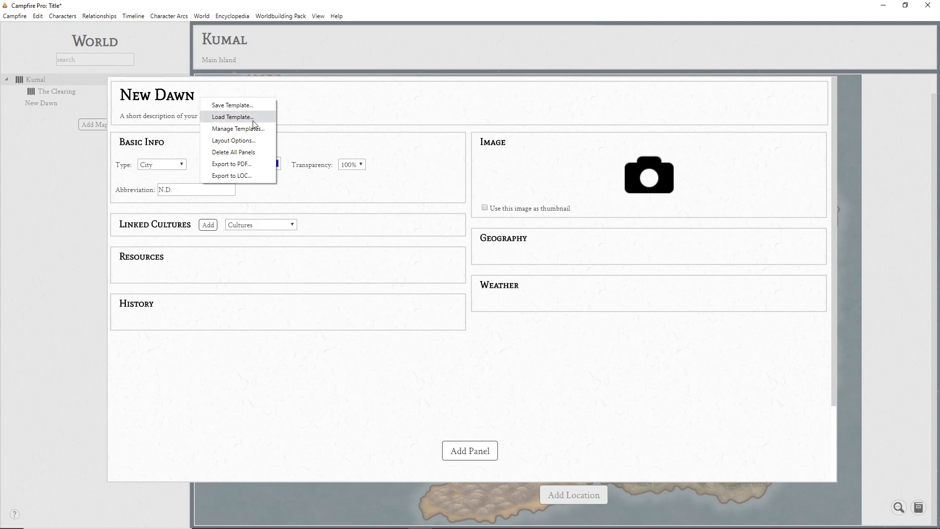
pyautogui.moveTo(299, 106)
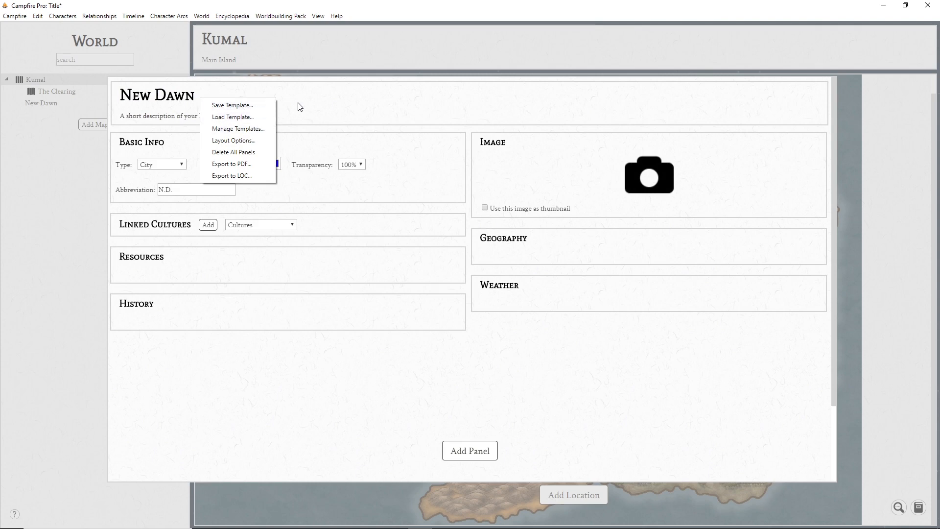
pyautogui.click(300, 107)
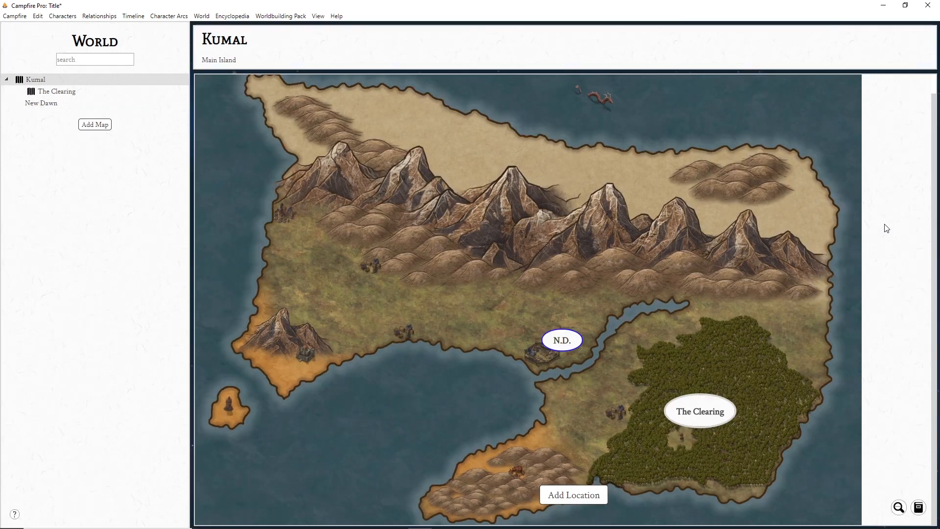
pyautogui.moveTo(787, 353)
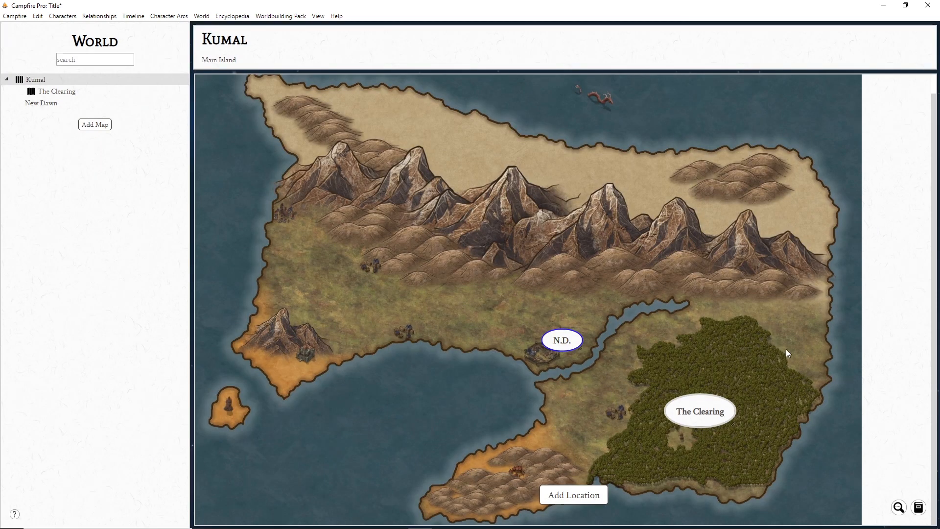